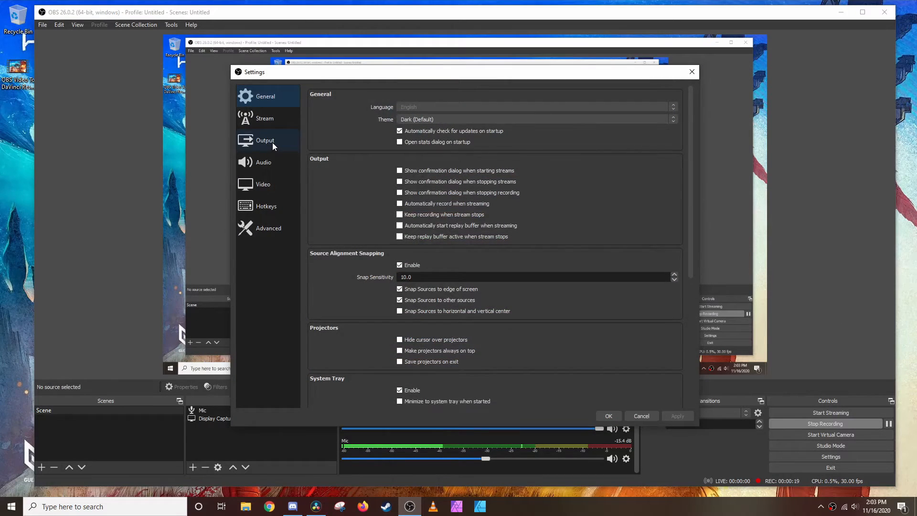
Show the Output page with the Recording Path and mp4 Recording Format.
{"action": "left_click", "coordinate": [265, 139]}
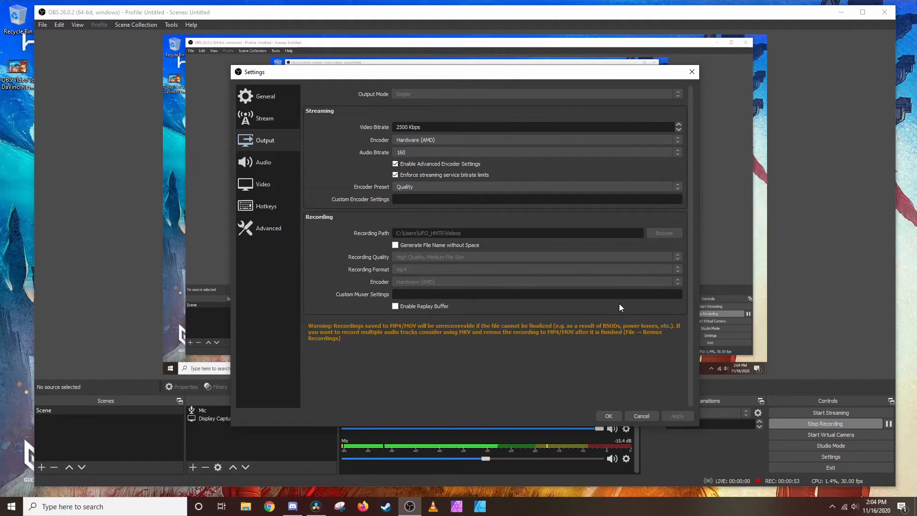
{"action": "mouse_move", "coordinate": [478, 289]}
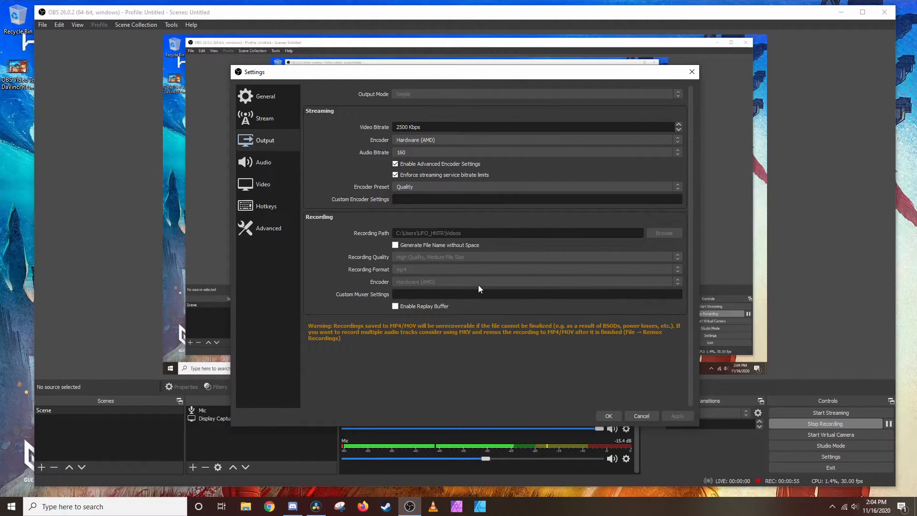
{"action": "mouse_move", "coordinate": [369, 262]}
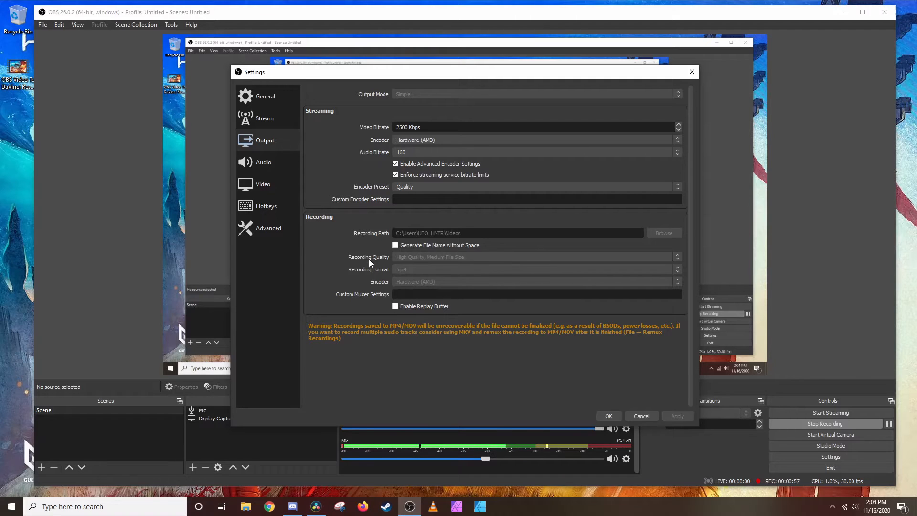
{"action": "mouse_move", "coordinate": [504, 260]}
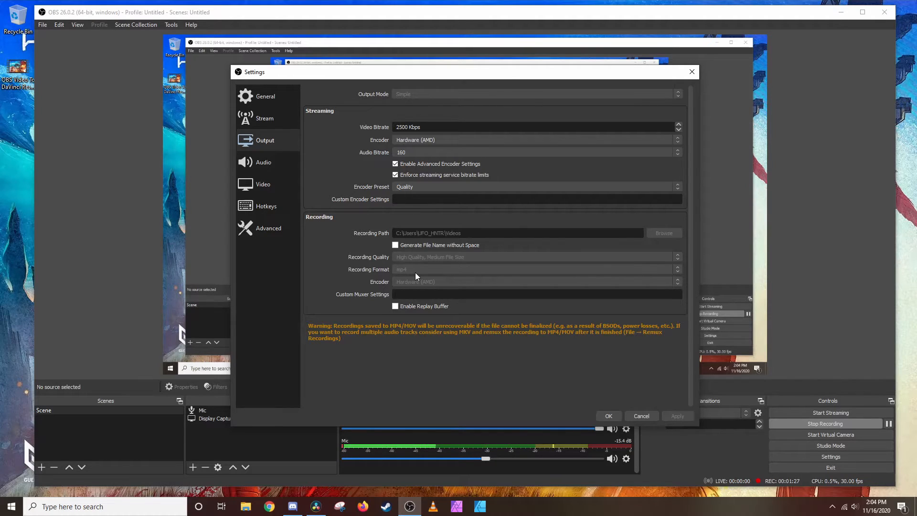
{"action": "mouse_move", "coordinate": [451, 218]}
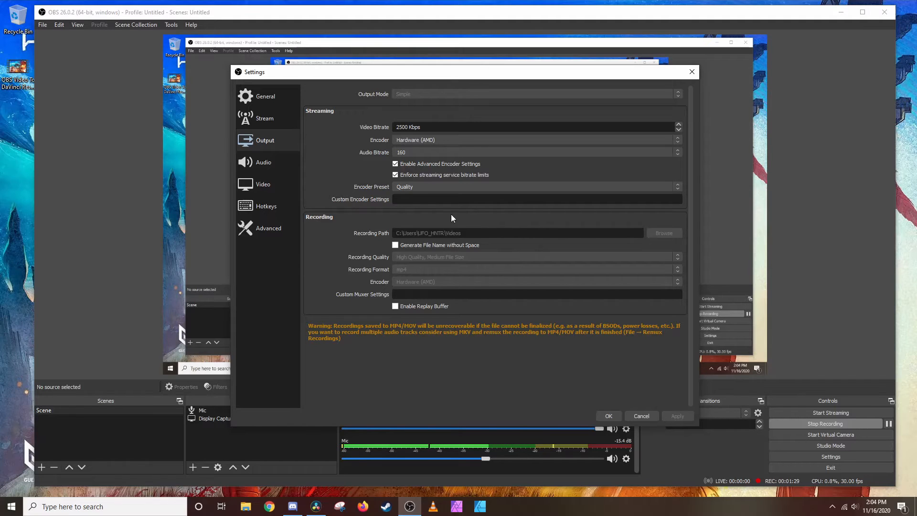
Show the Video page with the 1920x1080 base and output resolutions.
{"action": "left_click", "coordinate": [262, 183]}
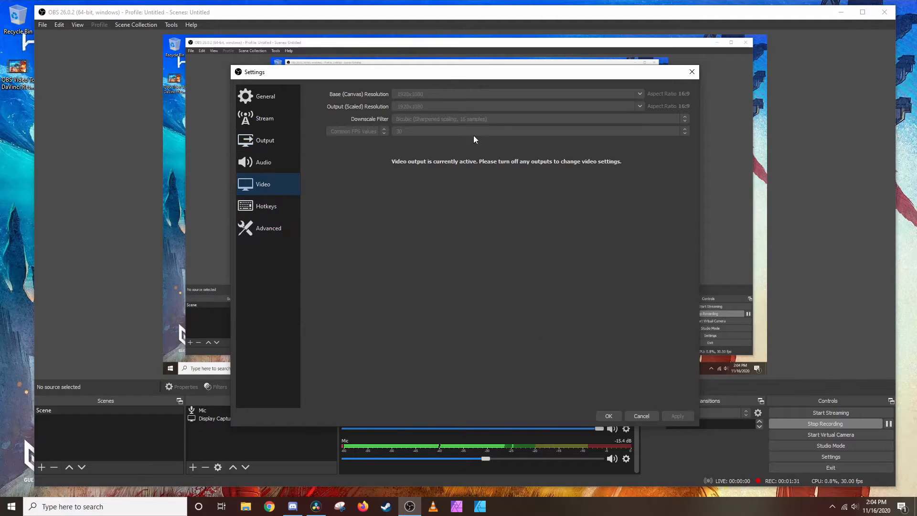
{"action": "mouse_move", "coordinate": [343, 107]}
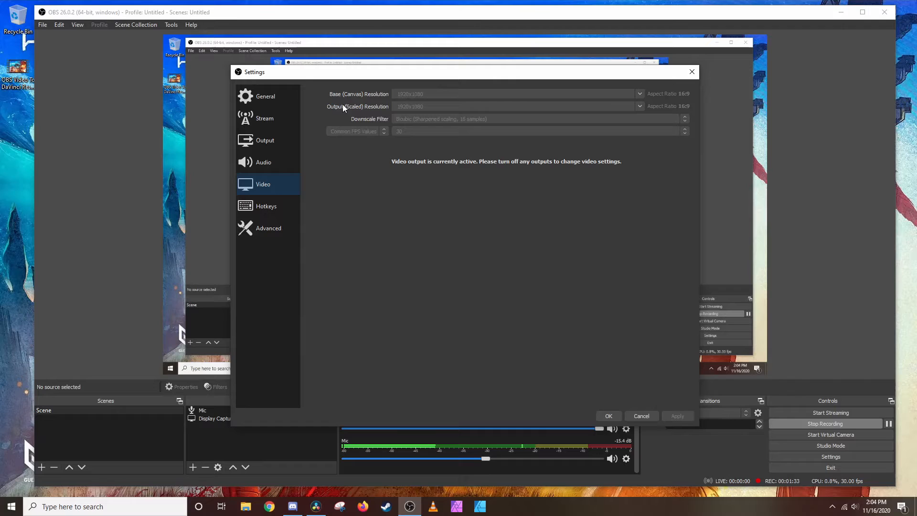
{"action": "mouse_move", "coordinate": [419, 119]}
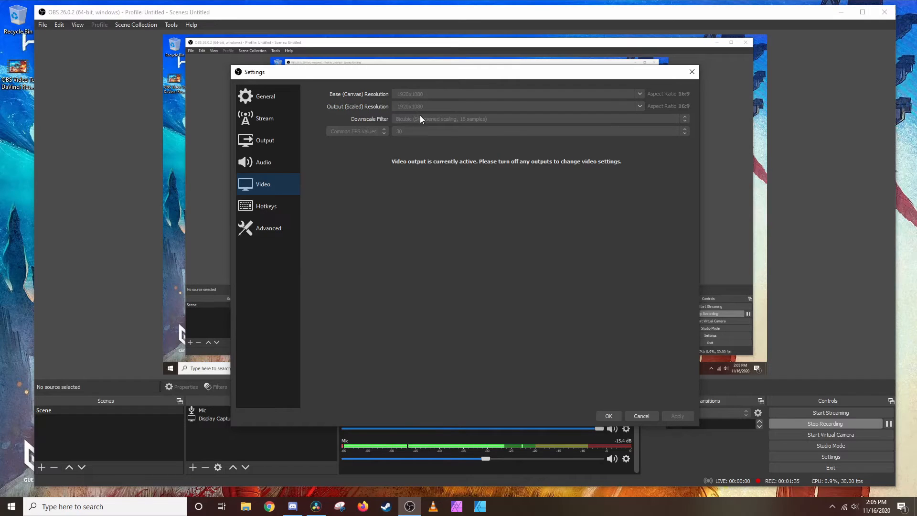
{"action": "mouse_move", "coordinate": [465, 203]}
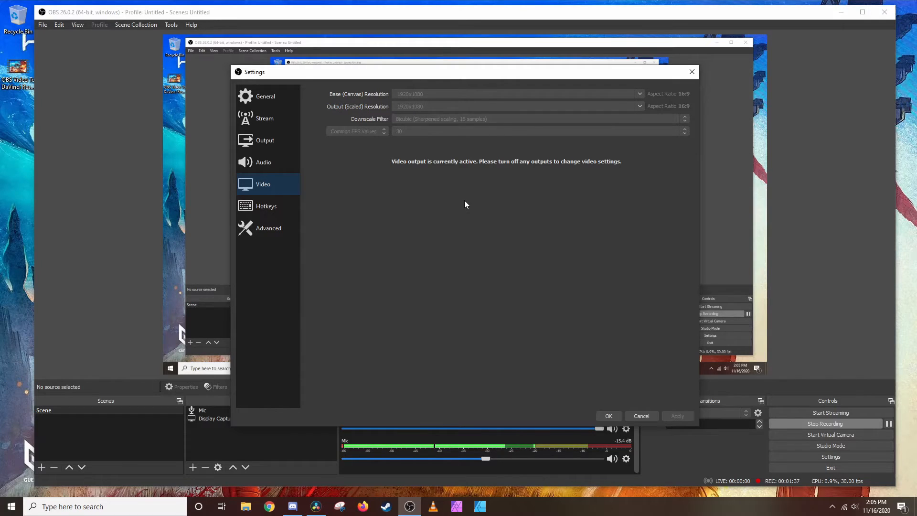
{"action": "mouse_move", "coordinate": [424, 99]}
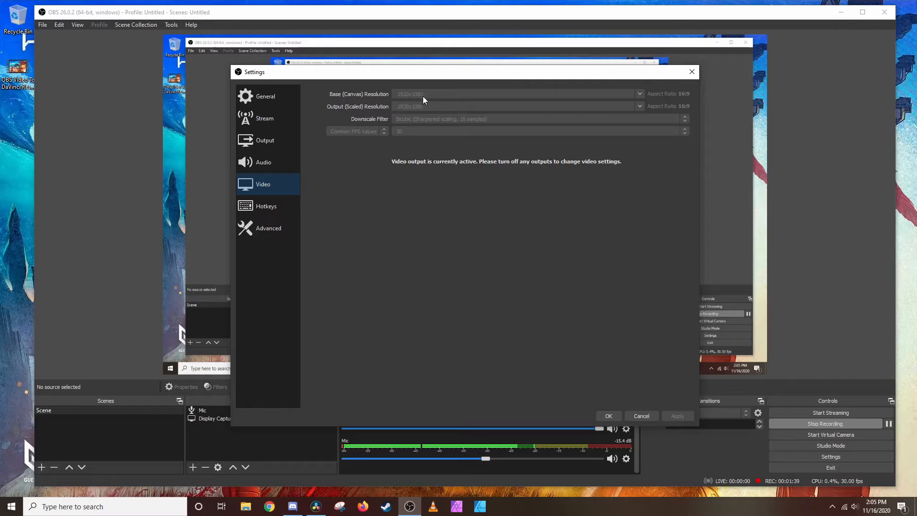
{"action": "mouse_move", "coordinate": [458, 111]}
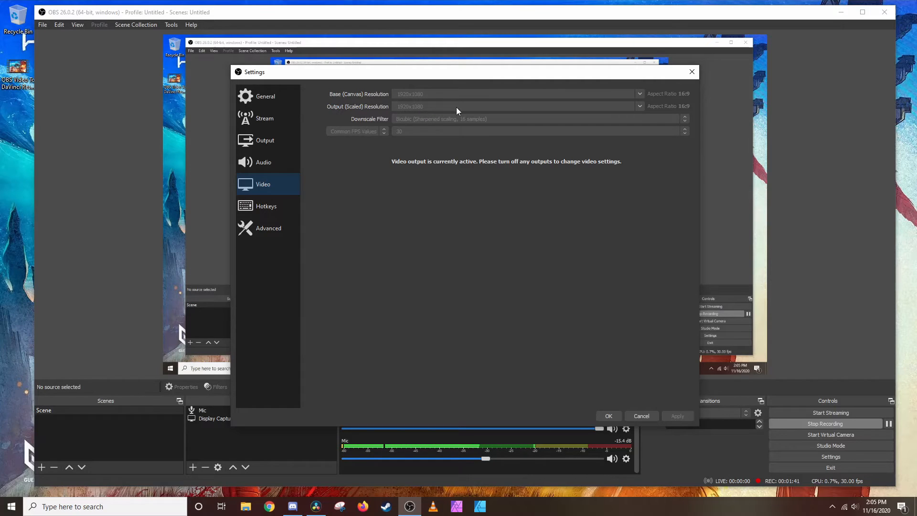
Revisit the Output page's mp4 Recording section, then switch to DaVinci Resolve.
{"action": "left_click", "coordinate": [264, 140]}
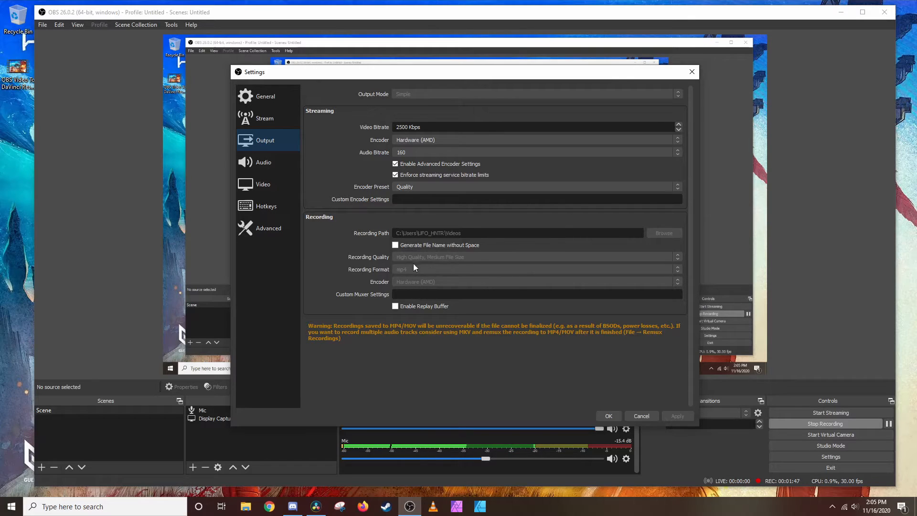
{"action": "mouse_move", "coordinate": [607, 229]}
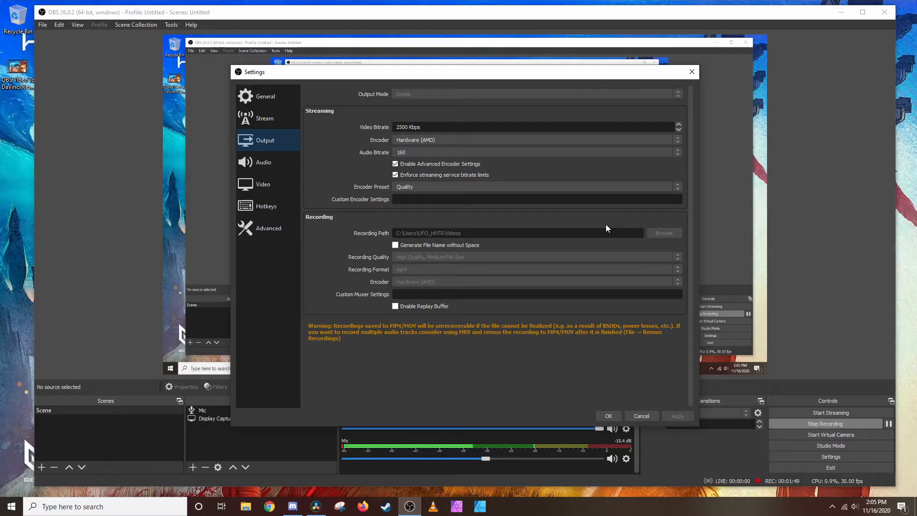
{"action": "mouse_move", "coordinate": [418, 270]}
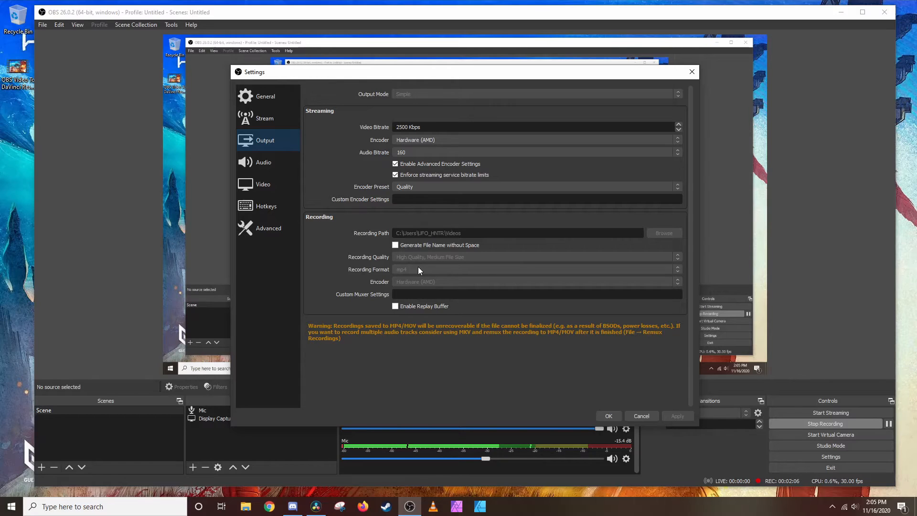
{"action": "mouse_move", "coordinate": [610, 73]}
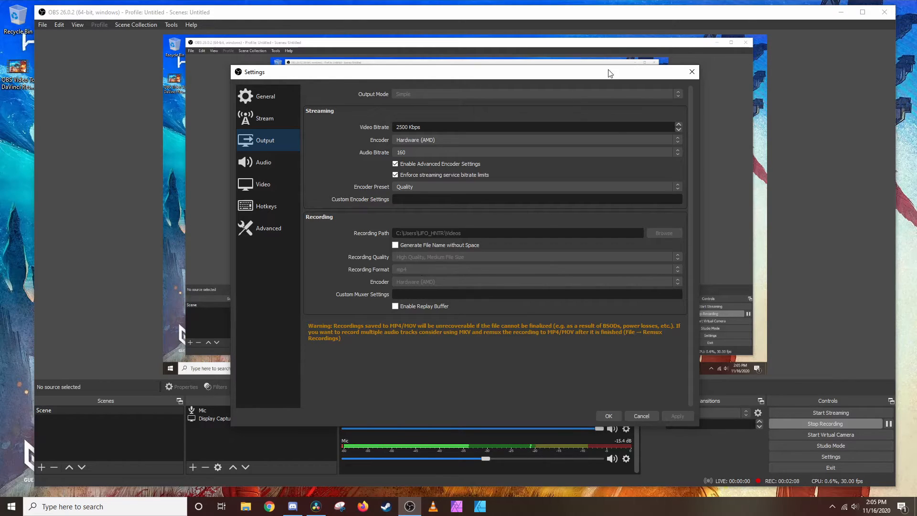
{"action": "mouse_move", "coordinate": [646, 73]}
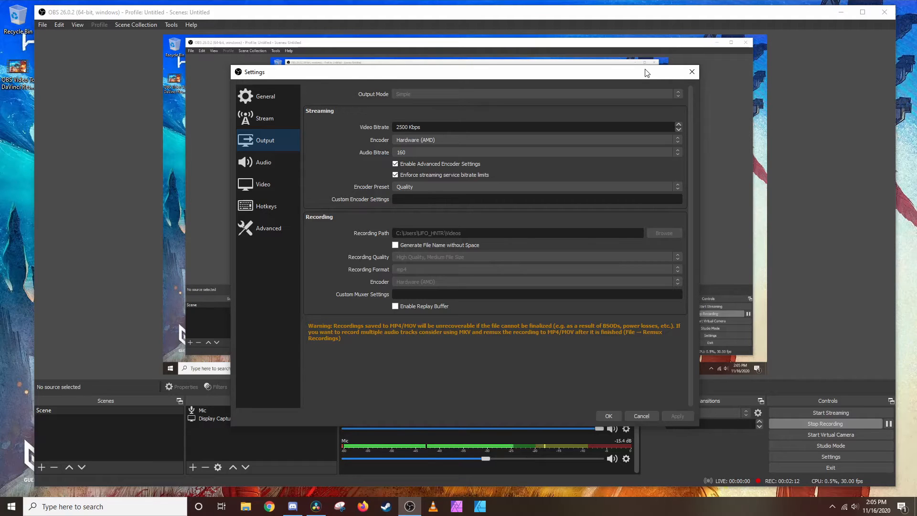
{"action": "left_click", "coordinate": [315, 506]}
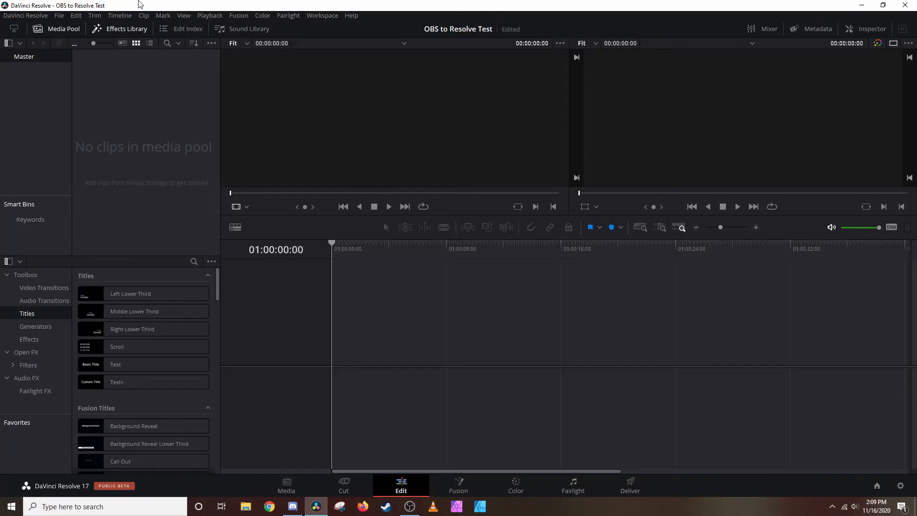
{"action": "mouse_move", "coordinate": [120, 16]}
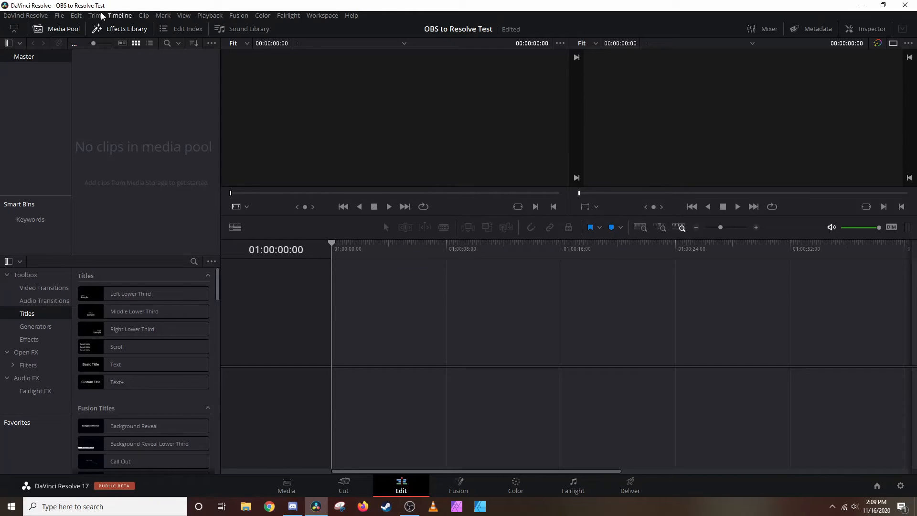
{"action": "left_click", "coordinate": [58, 15]}
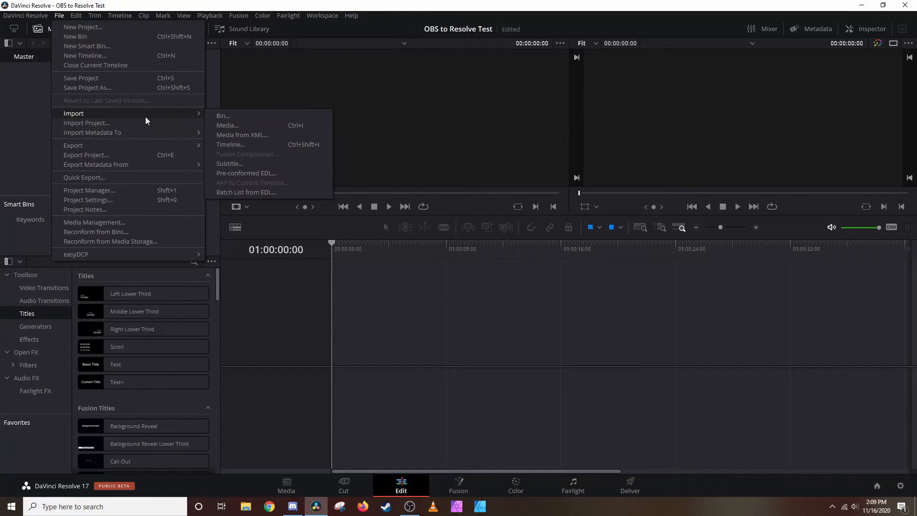
{"action": "left_click", "coordinate": [226, 126]}
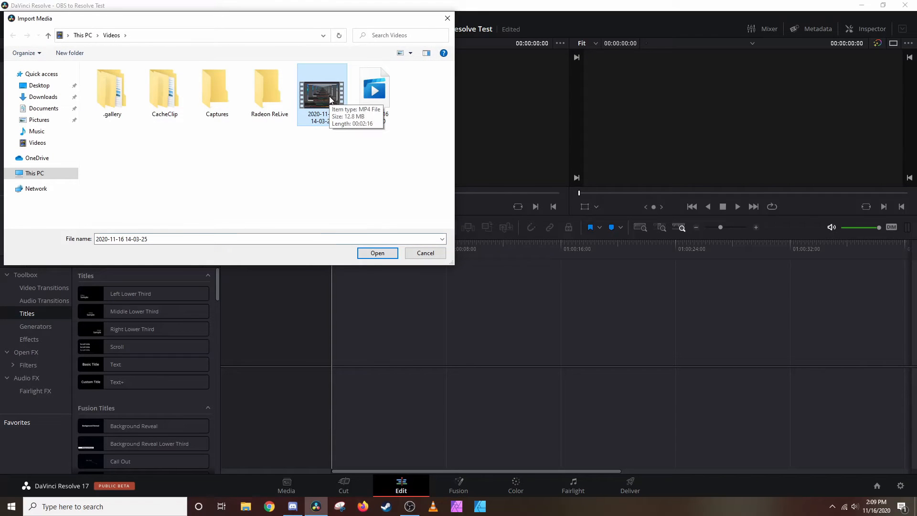
{"action": "mouse_move", "coordinate": [354, 253]}
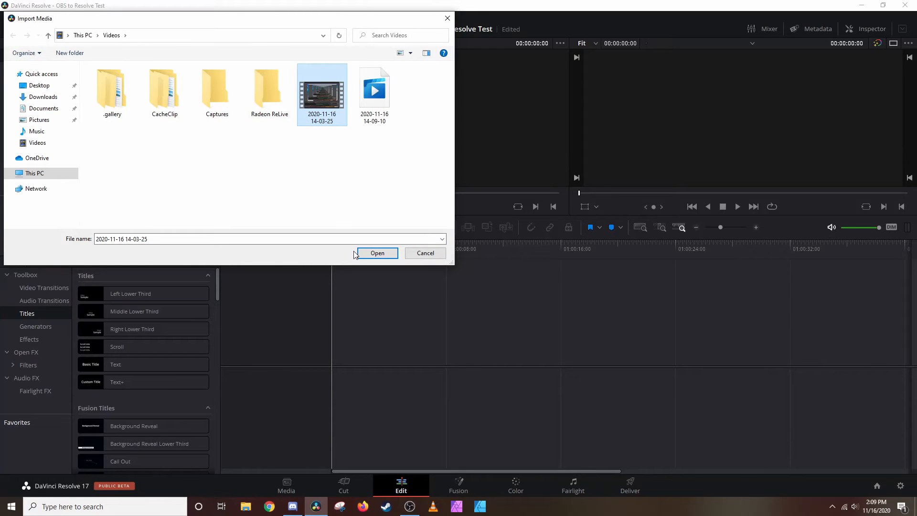
{"action": "left_click", "coordinate": [378, 252]}
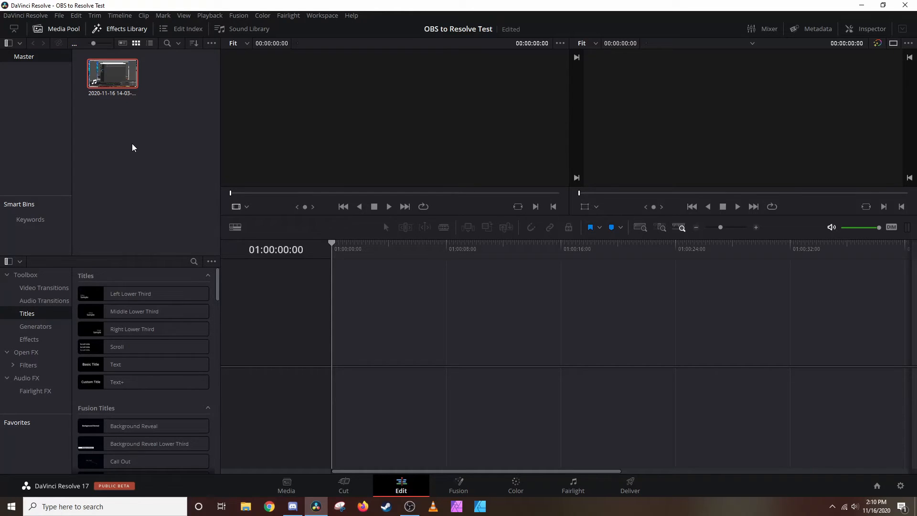
Put the clip on Timeline 1 and scrub the playhead to about 42 seconds.
{"action": "left_click", "coordinate": [112, 72]}
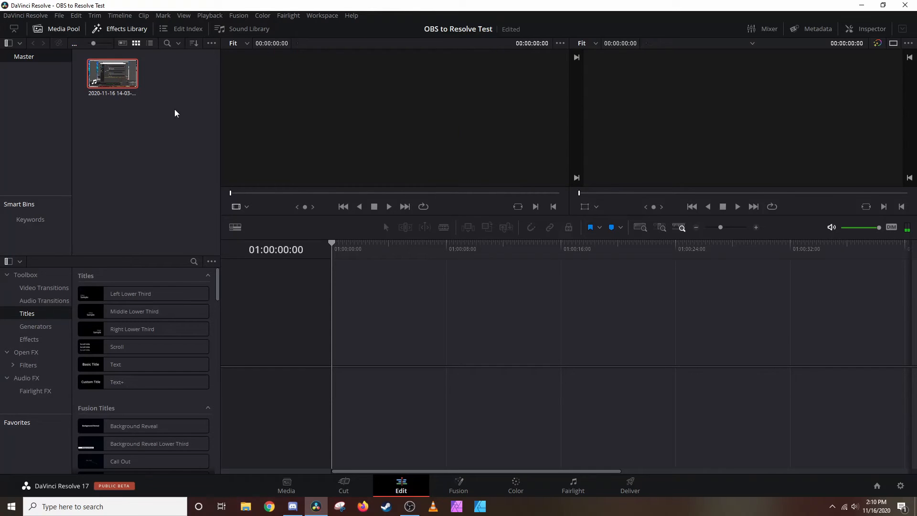
{"action": "mouse_move", "coordinate": [117, 93]}
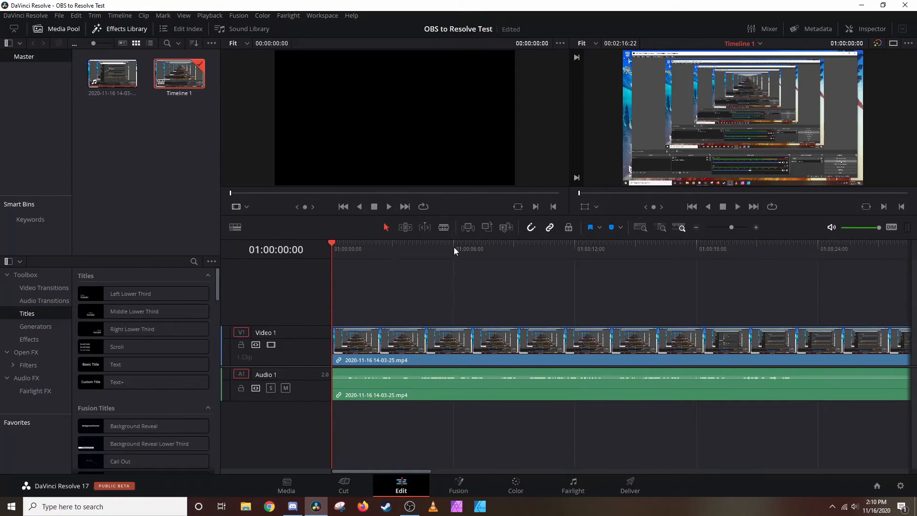
{"action": "left_click", "coordinate": [471, 248]}
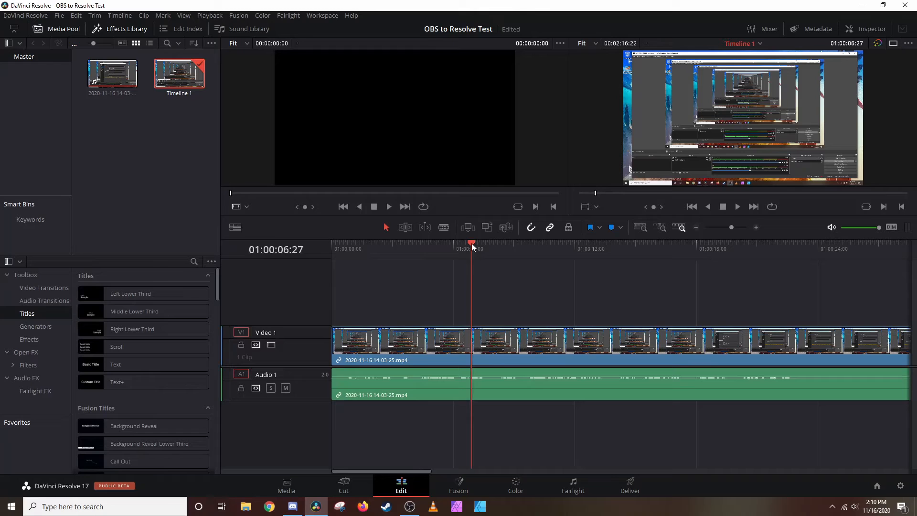
{"action": "mouse_move", "coordinate": [478, 238]}
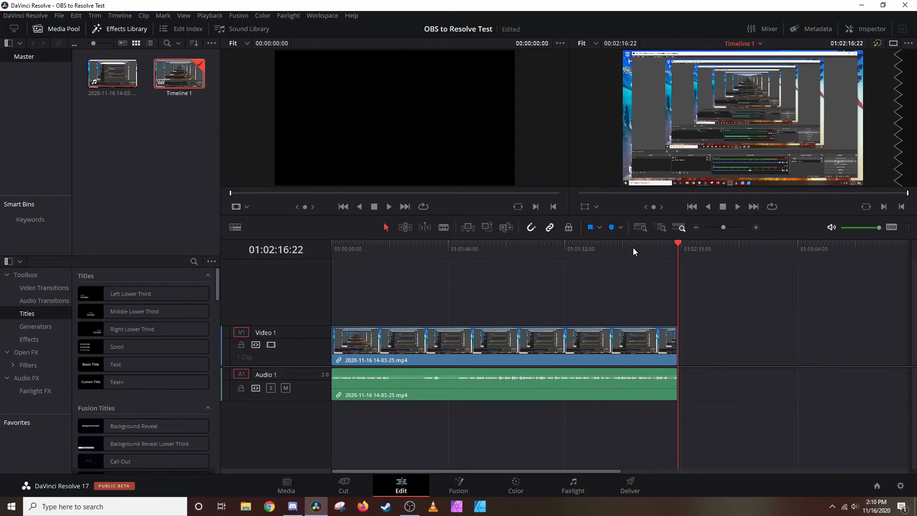
{"action": "left_click", "coordinate": [437, 249]}
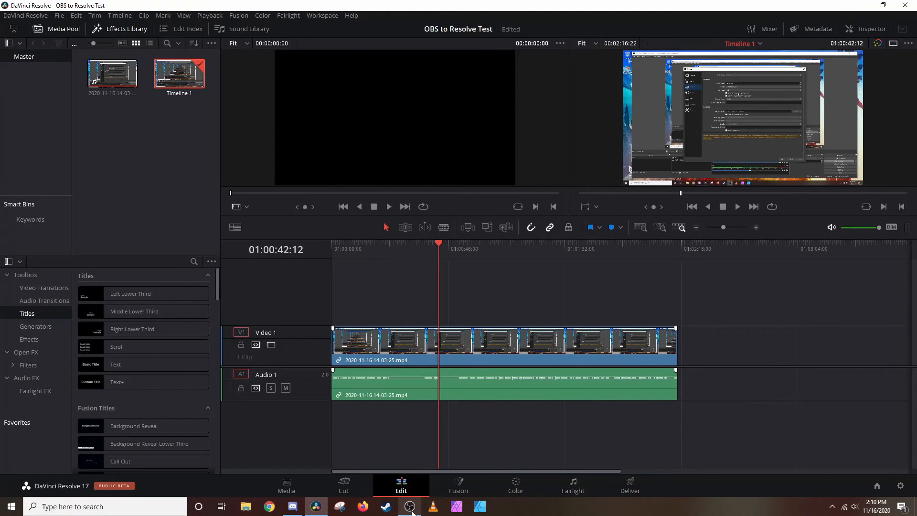
Switch from DaVinci Resolve back to OBS Studio's Output settings page.
{"action": "left_click", "coordinate": [409, 506]}
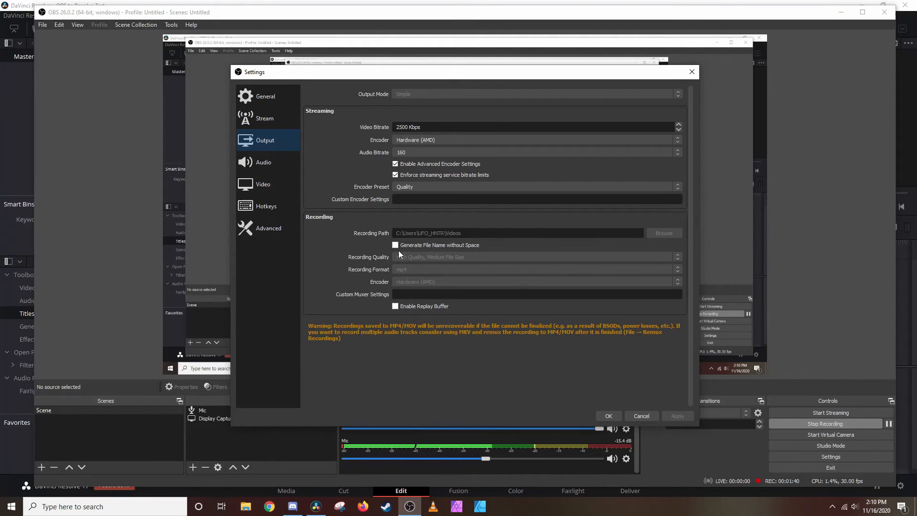
{"action": "mouse_move", "coordinate": [395, 279]}
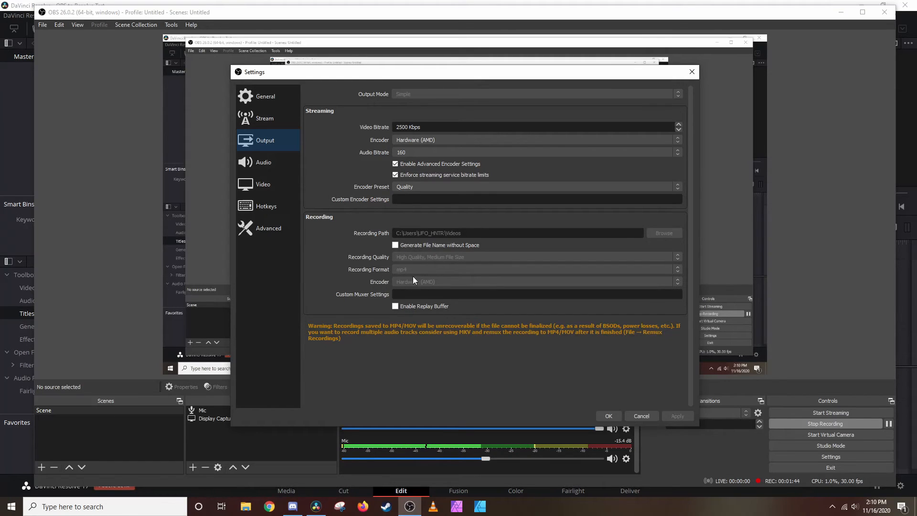
{"action": "mouse_move", "coordinate": [421, 320]}
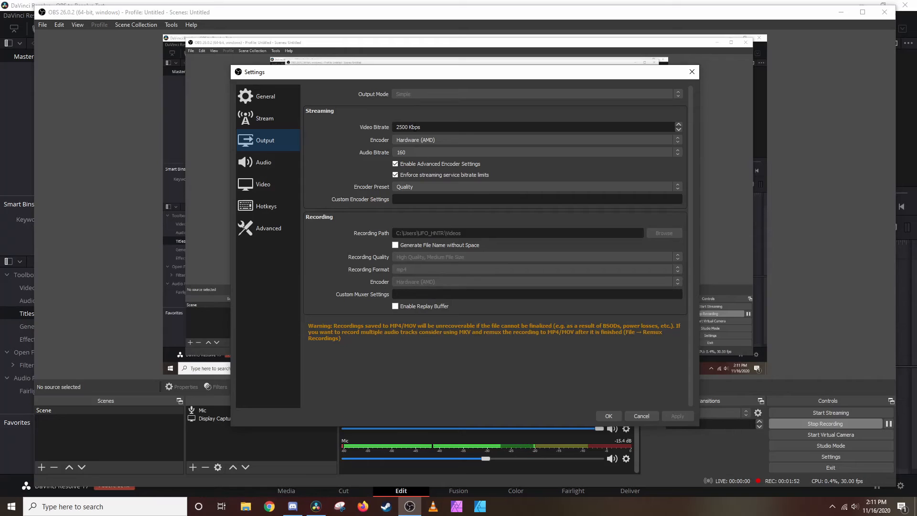
{"action": "mouse_move", "coordinate": [618, 272]}
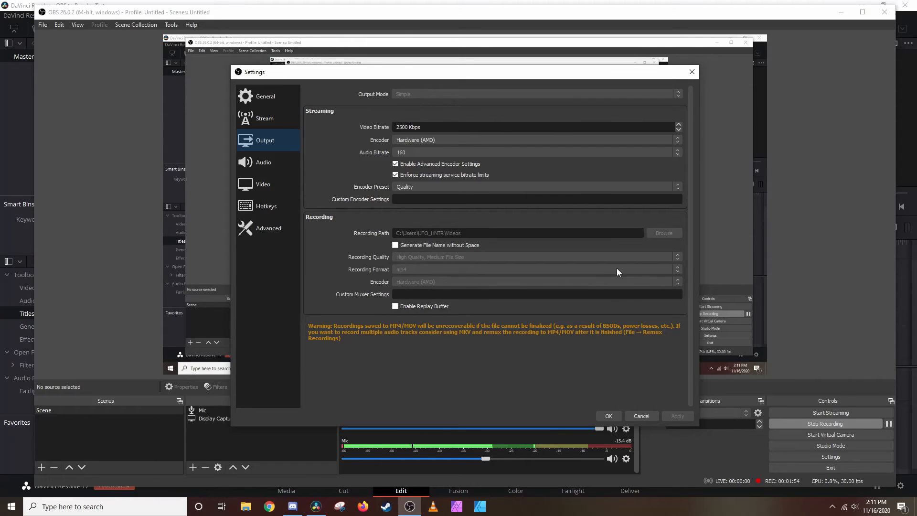